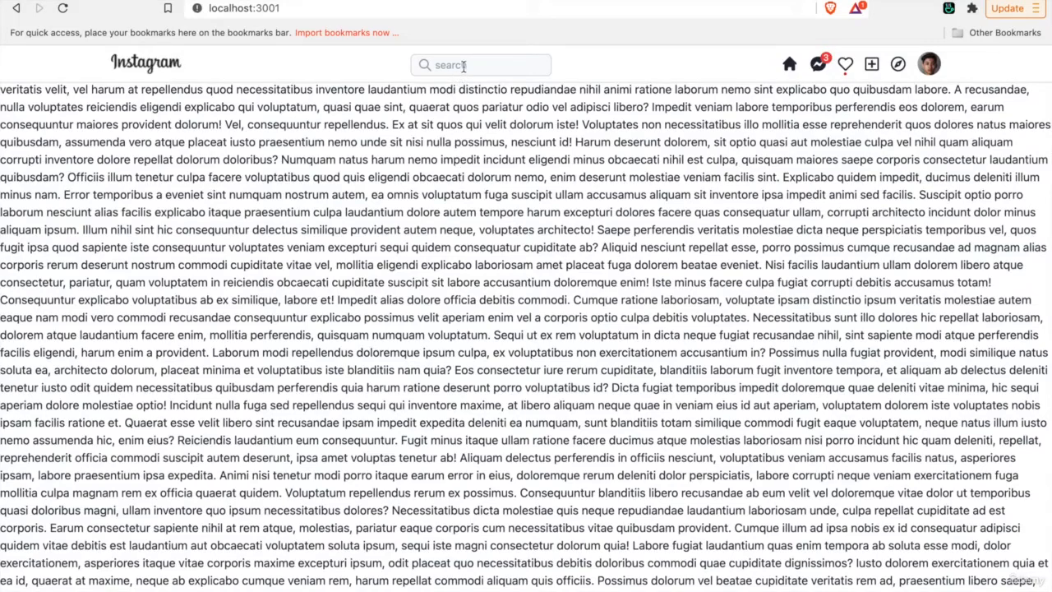
Step: Check the Instagram clone header's search field in the running app at localhost:3001
{"action": "left_click", "coordinate": [479, 65]}
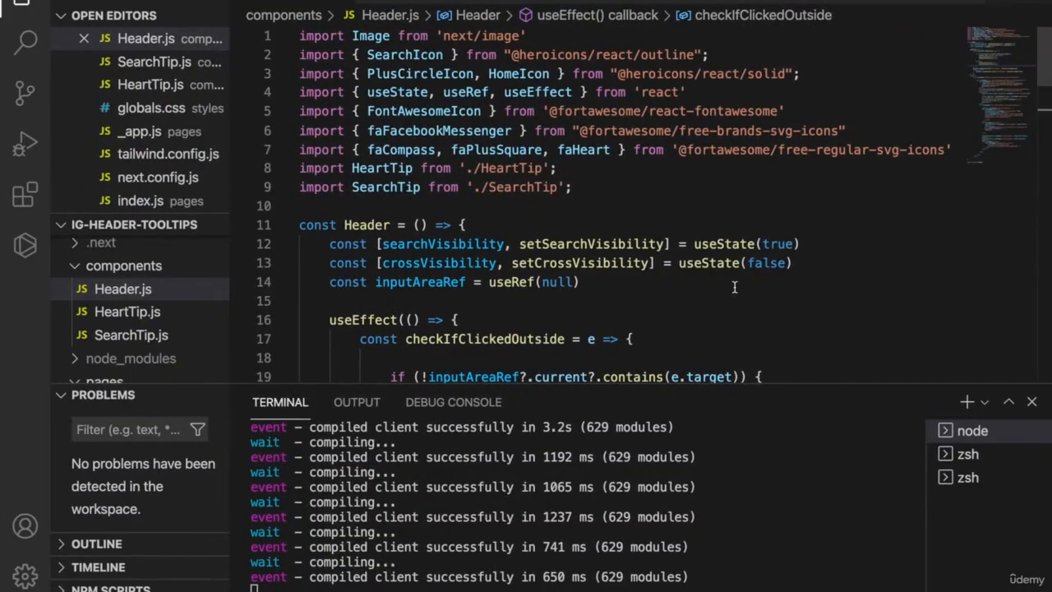
Step: Declare showToolTip with useState(false) and call setShowToolTip(false) outside the input, setShowToolTip(true) inside
{"action": "type", "text": "const [showToolTip, setShowToolTip] = useState(false);"}
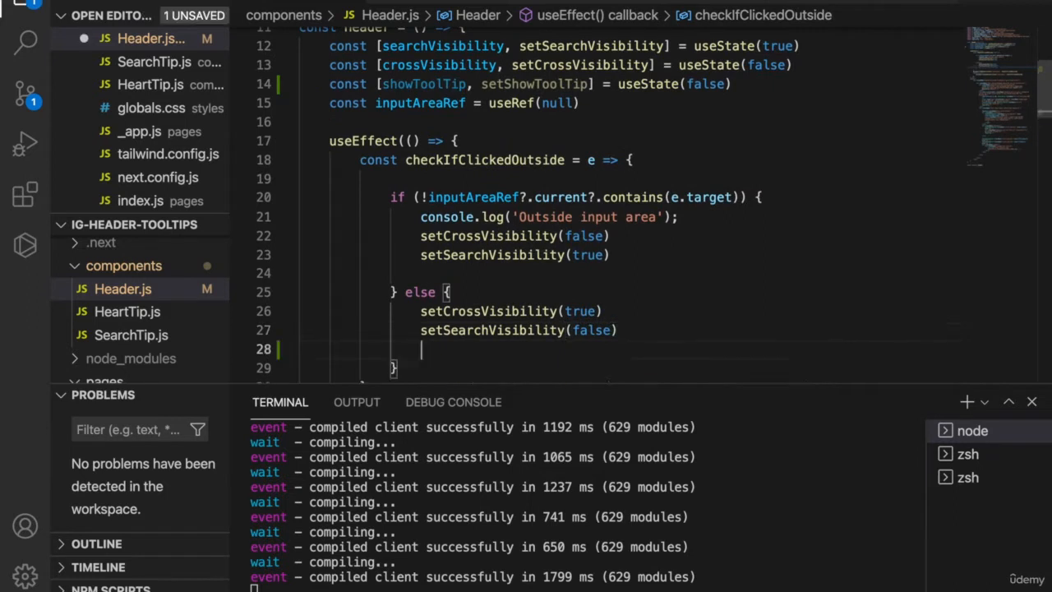
{"action": "type", "text": "showToolTip(true"}
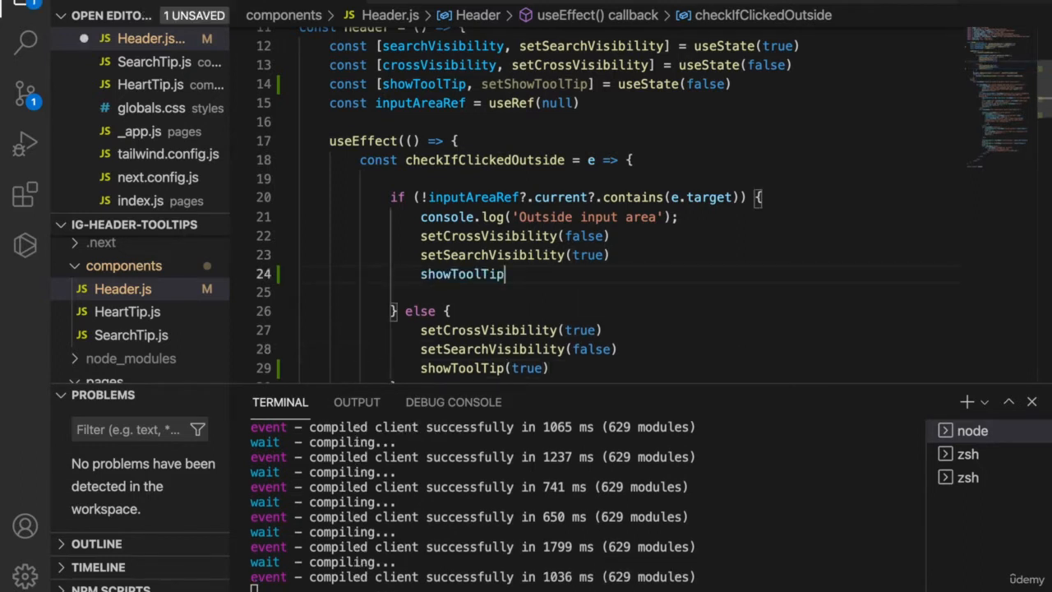
{"action": "type", "text": "(fa"}
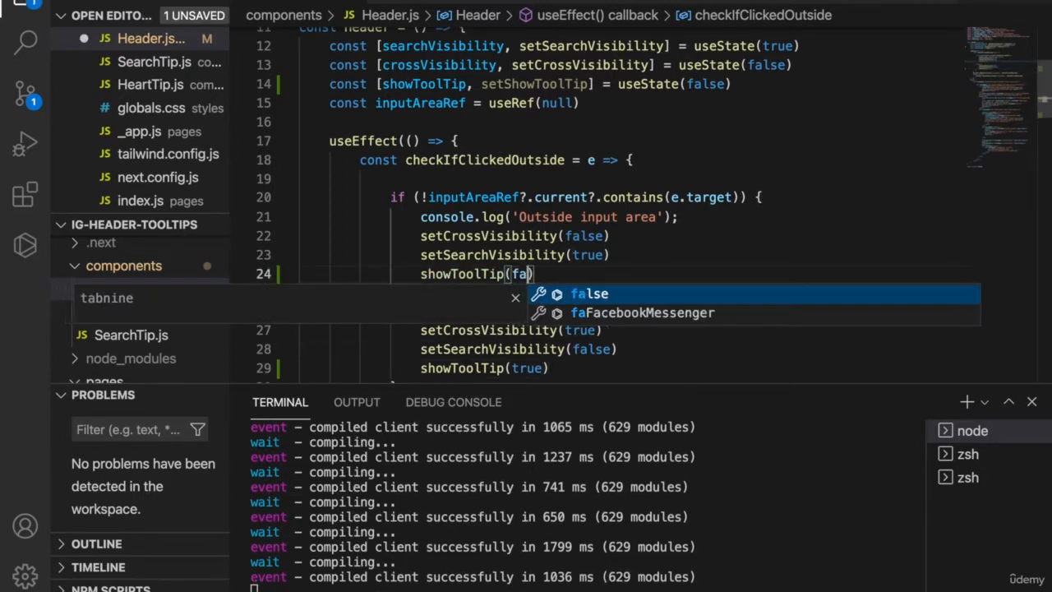
{"action": "type", "text": "lse"}
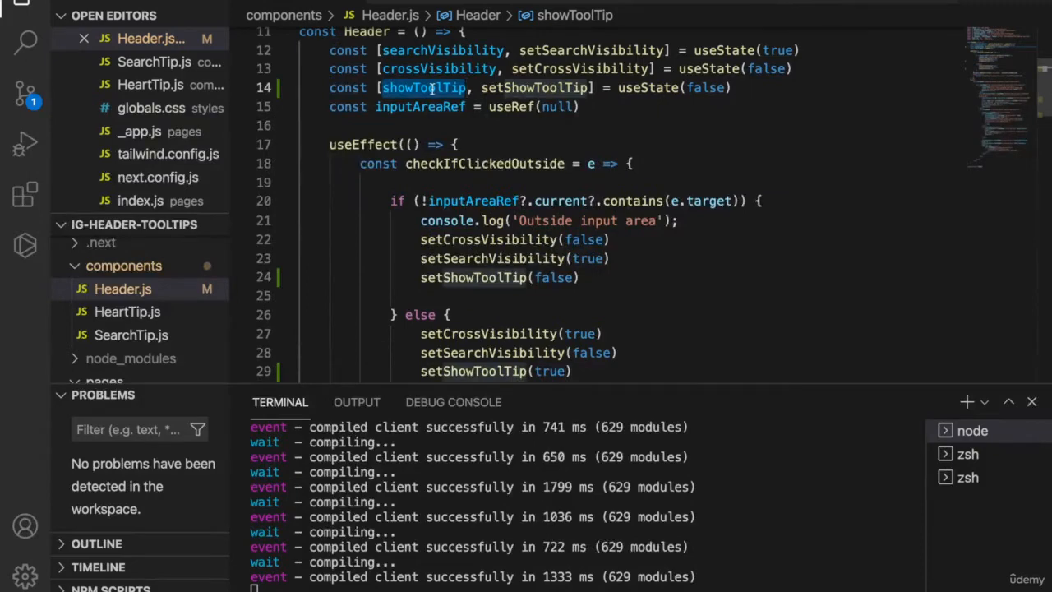
Step: Wrap the SearchTip markup as {showToolTip && <SearchTip />} so it renders conditionally
{"action": "scroll", "scroll_direction": "down", "scroll_amount": 3}
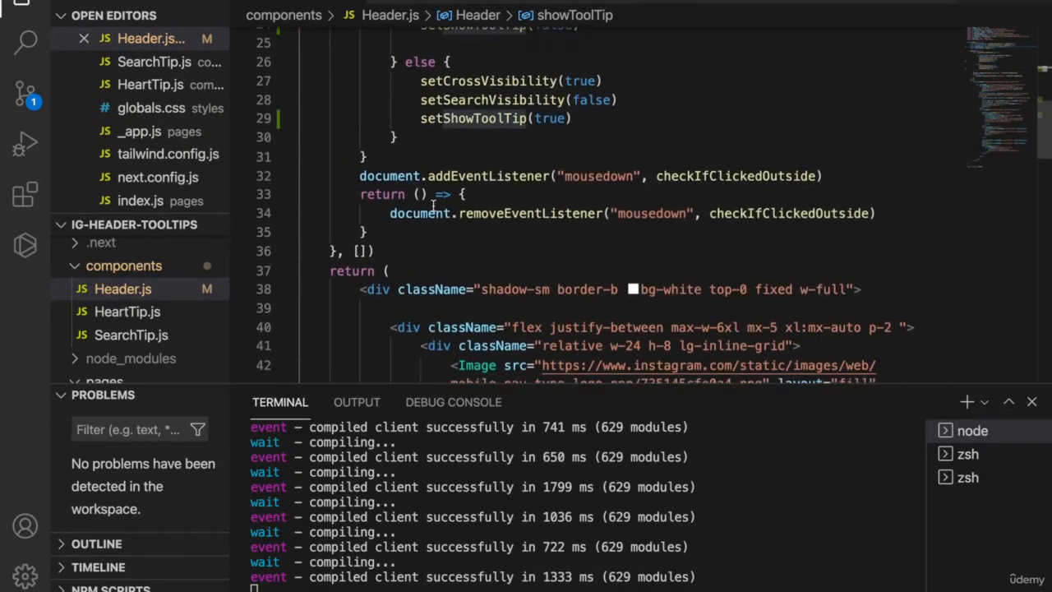
{"action": "scroll", "scroll_direction": "down", "scroll_amount": 3}
{"action": "type", "text": "{ <SearchTip />"}
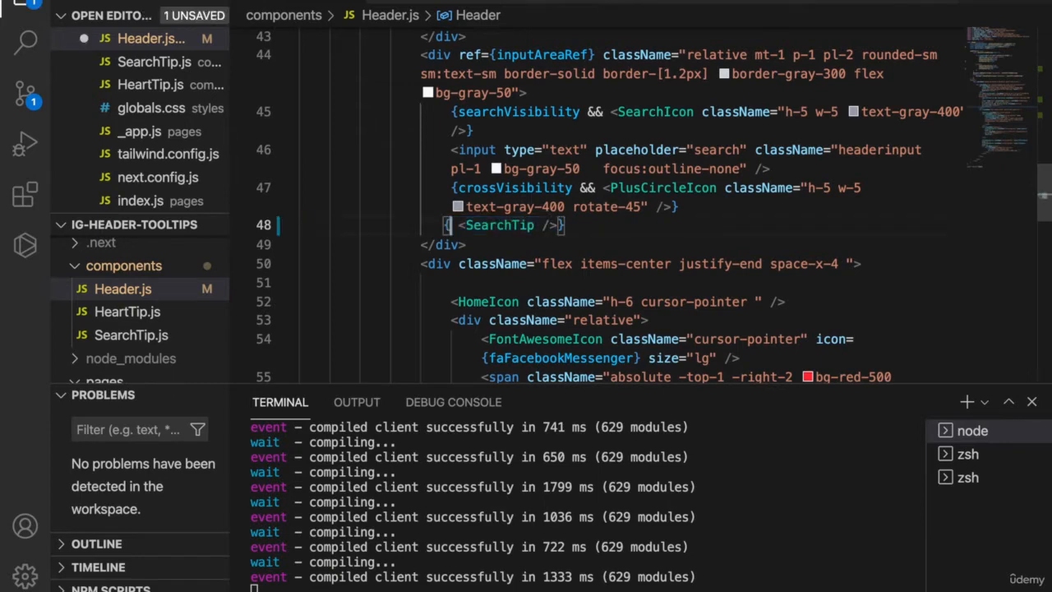
{"action": "type", "text": "showToolTip"}
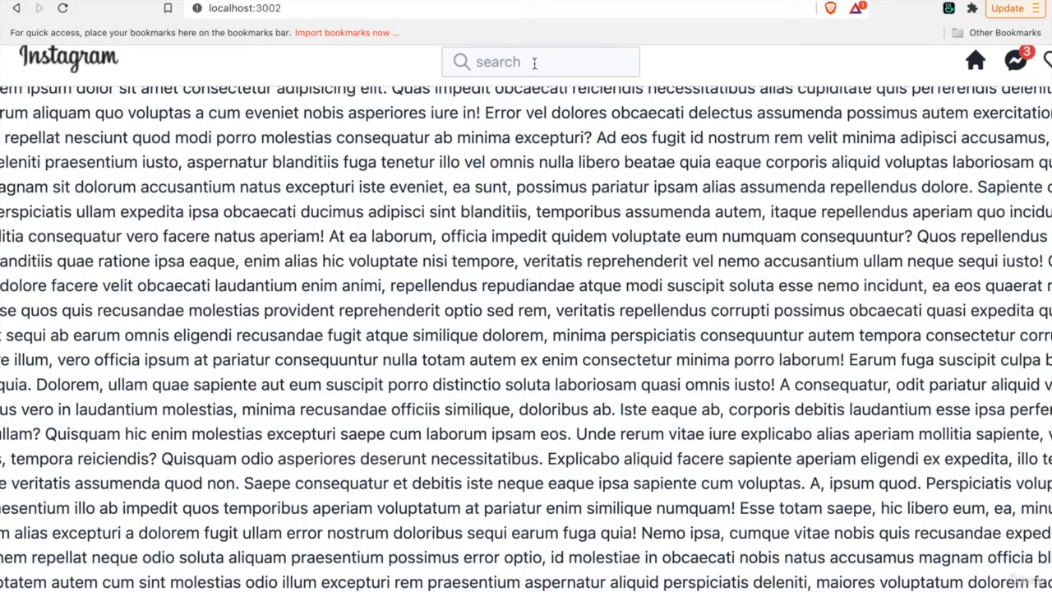
Step: Focus the header search input so the Recent searches tooltip with the MetaVerse entry appears
{"action": "left_click", "coordinate": [510, 61]}
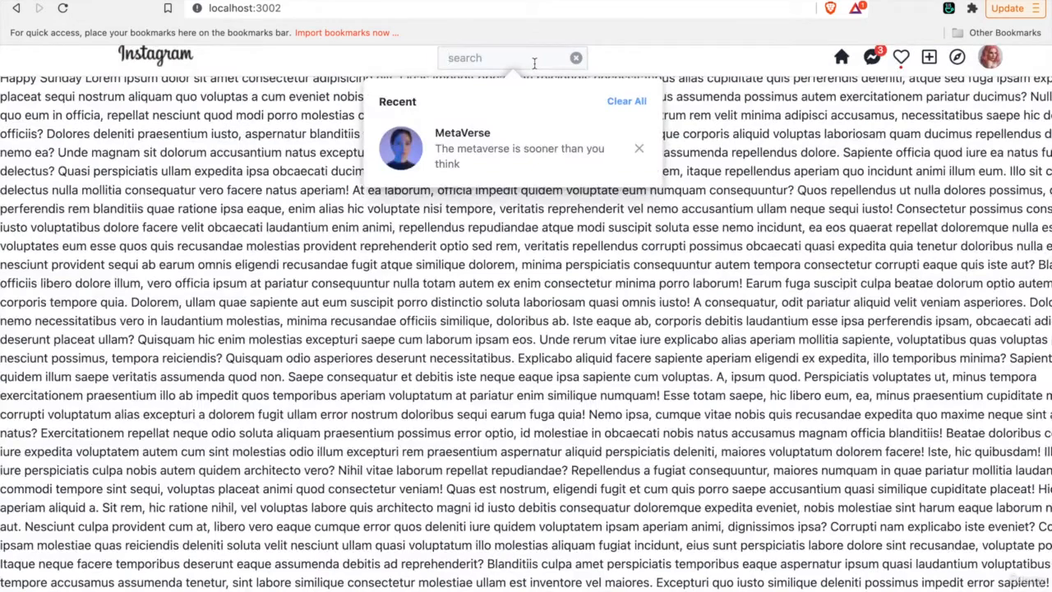
{"action": "mouse_move", "coordinate": [374, 268]}
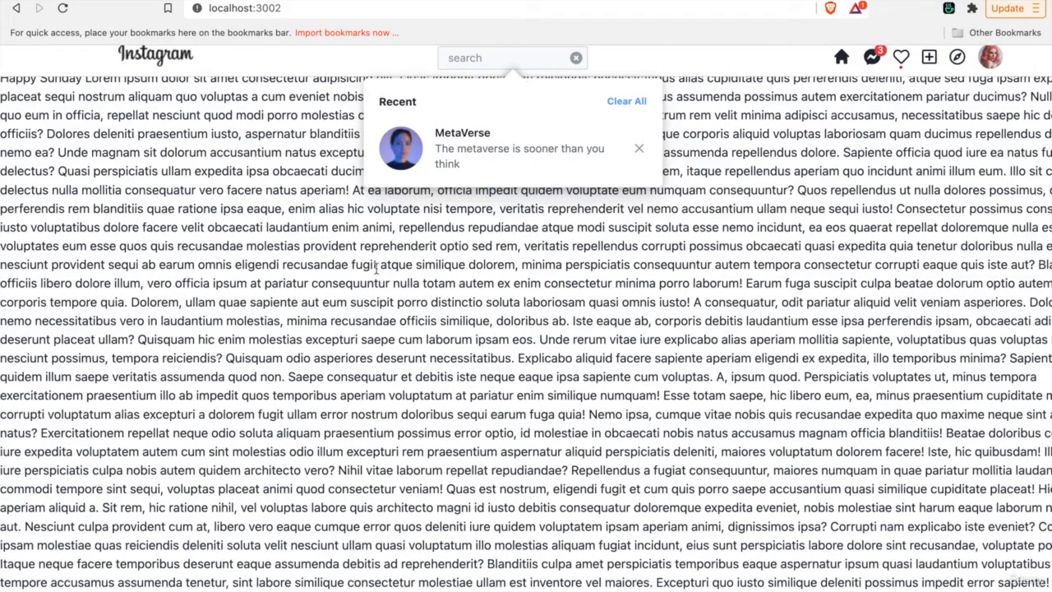